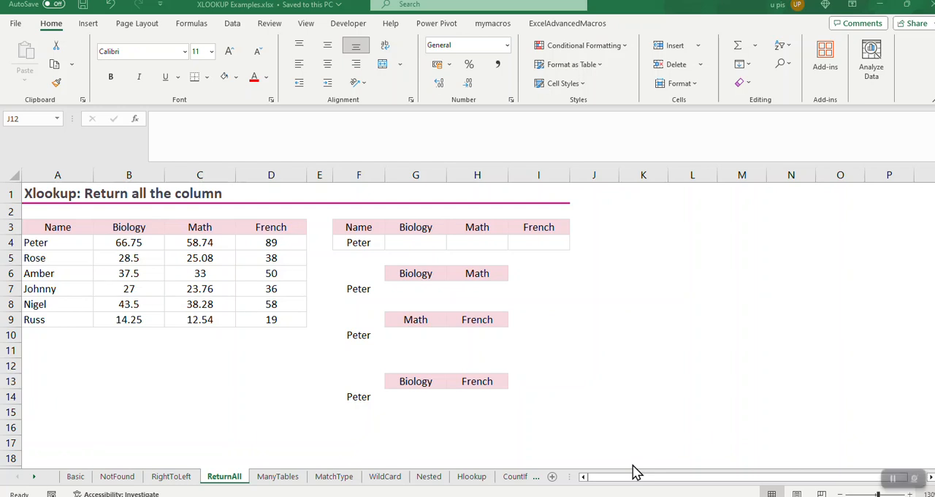
mouse_move(284, 357)
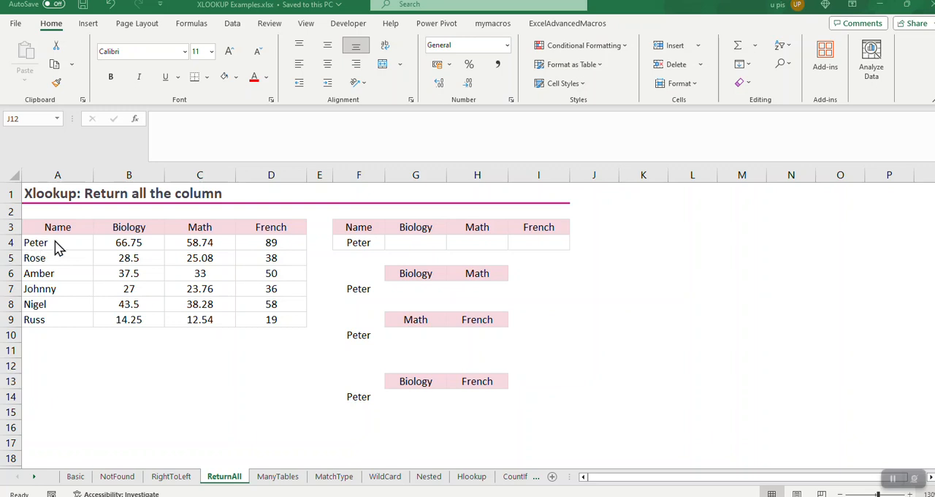
mouse_move(295, 242)
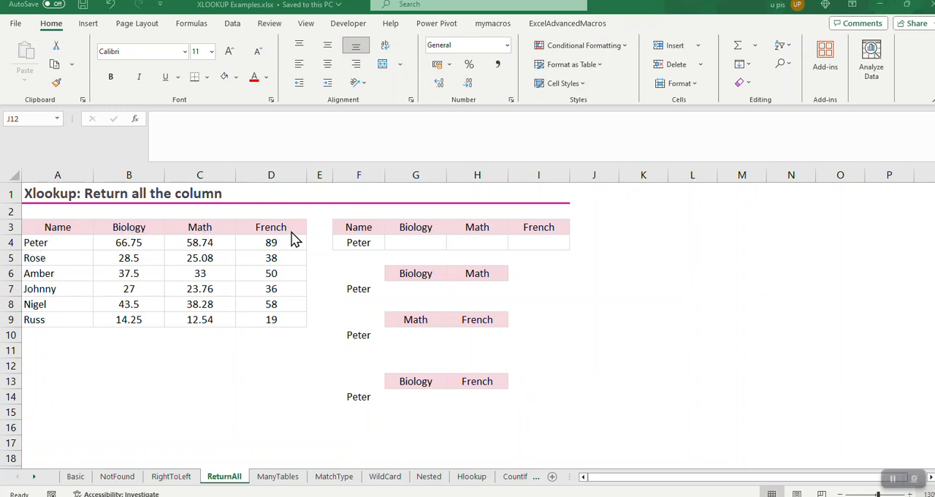
mouse_move(109, 249)
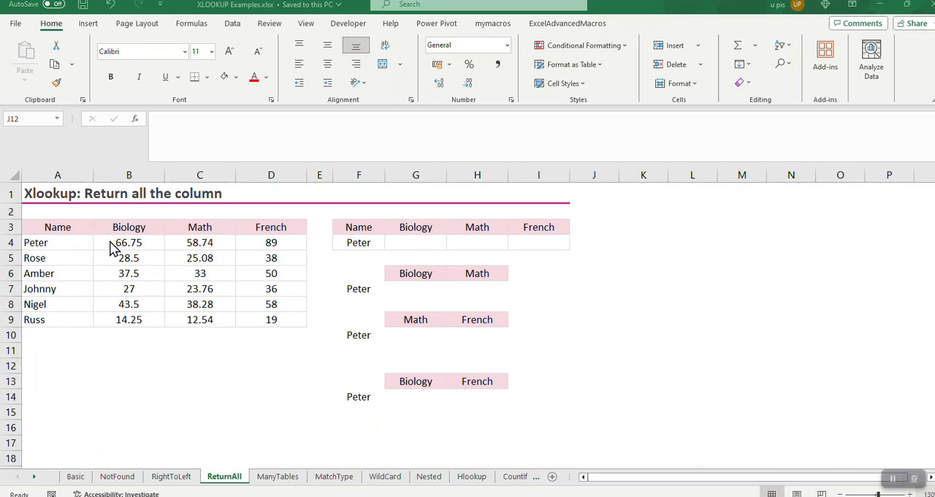
mouse_move(276, 248)
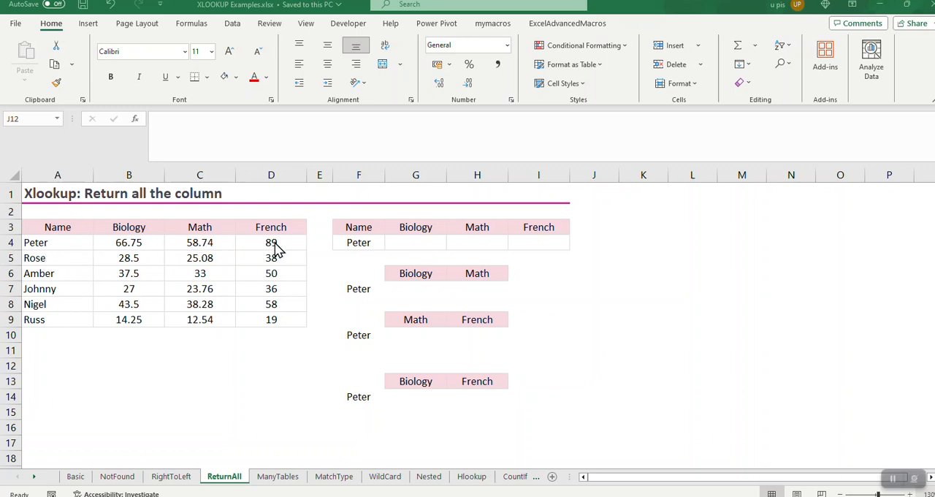
Enter =XLOOKUP(F4,A4:A9,B4:D9) in G4 so Peter's three marks spill across the row.
left_click(593, 365)
type("=")
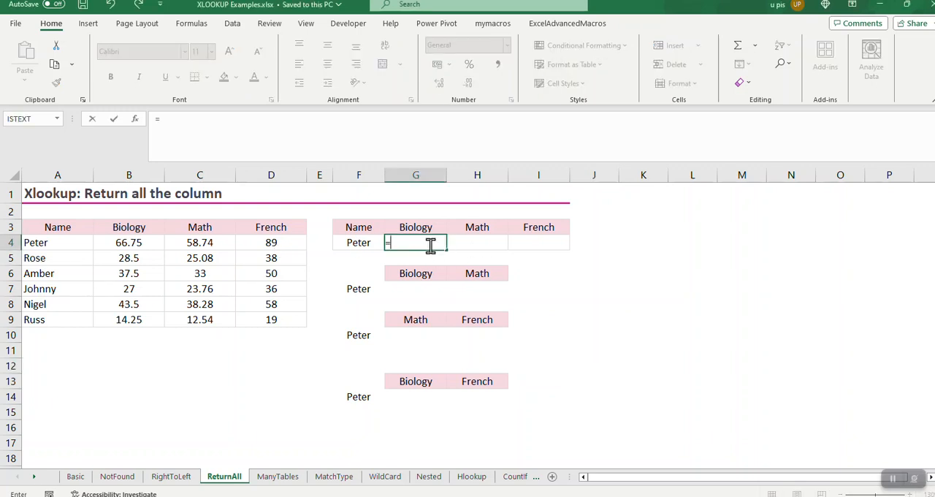
type("xl")
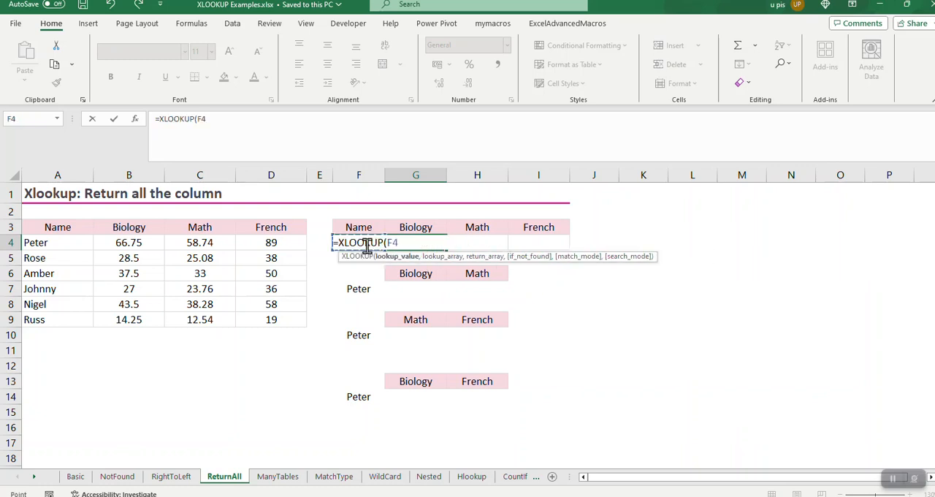
type(",")
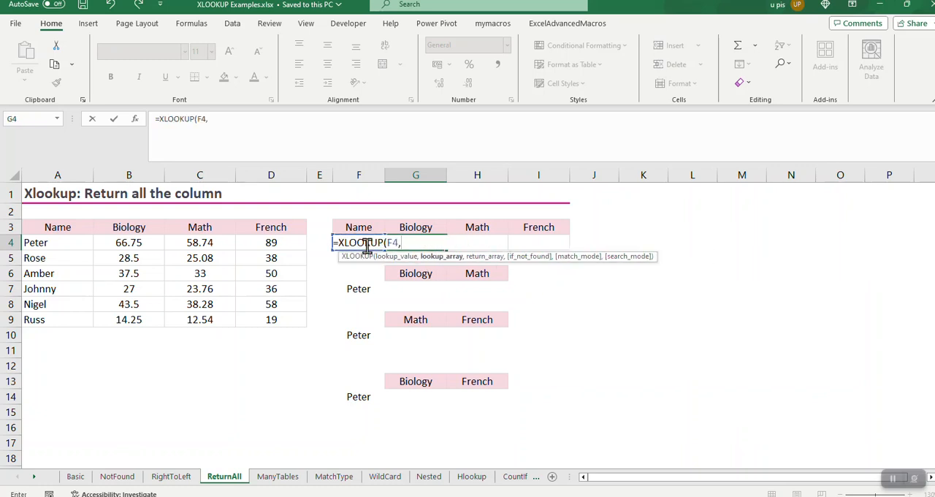
left_click(57, 242)
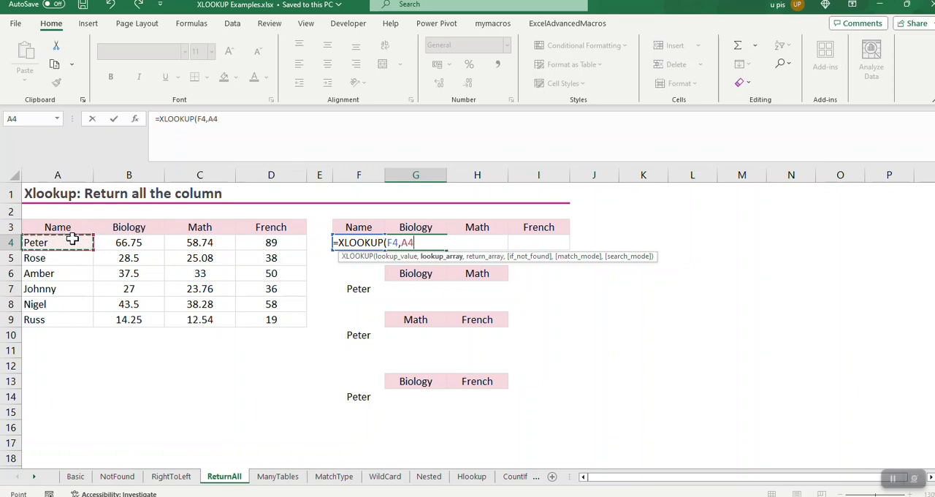
left_click_drag(57, 242, 57, 319)
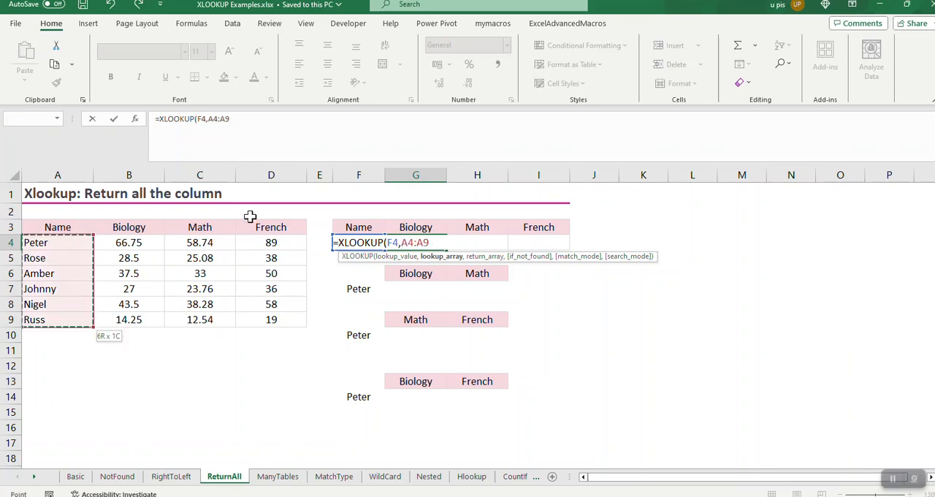
left_click(129, 241)
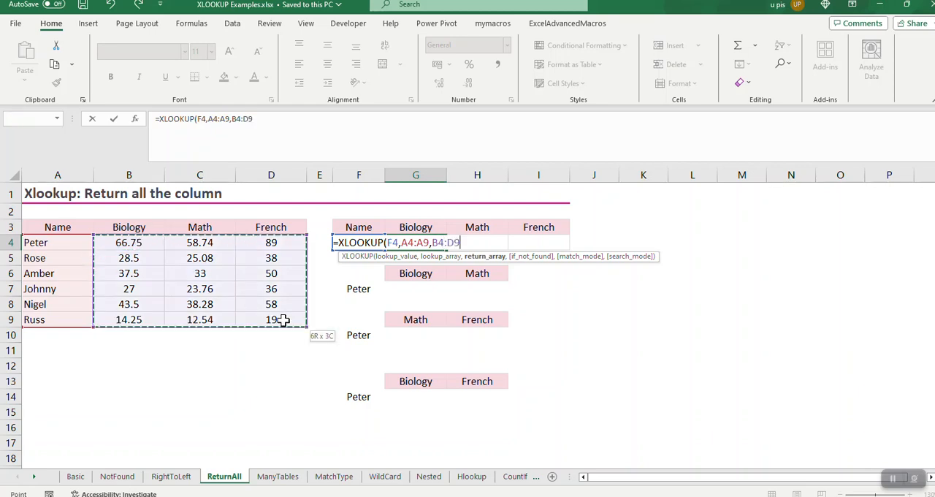
mouse_move(271, 299)
type(")")
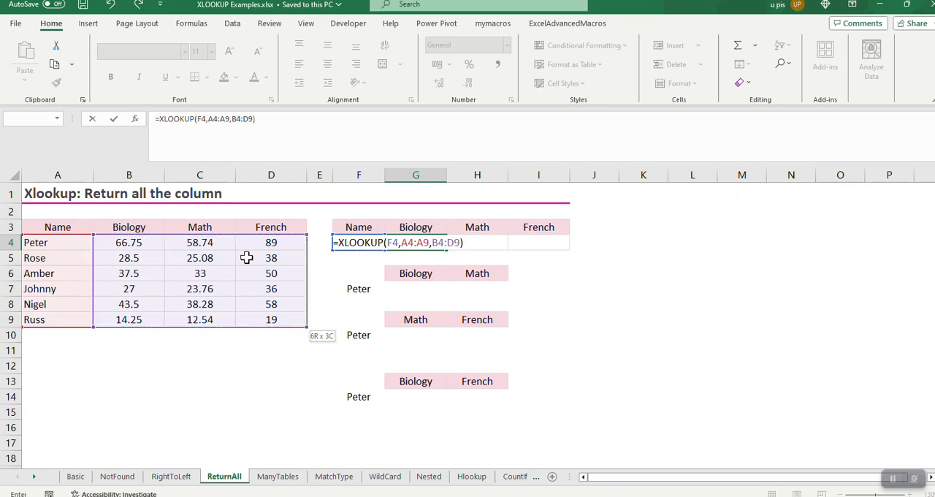
key("Enter")
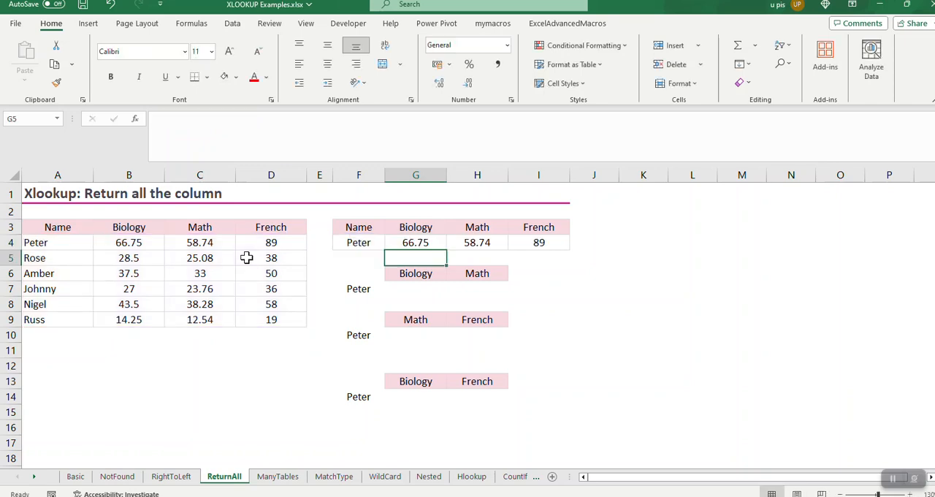
Enter =XLOOKUP(F7,A4:A9,B4:C9) in G7 returning Peter's Biology 66.75 and Math 58.74.
left_click(416, 242)
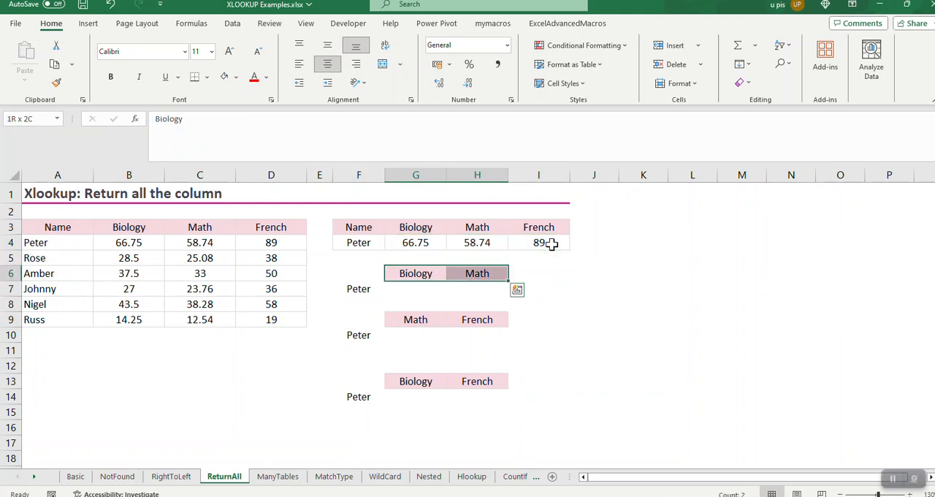
left_click(129, 227)
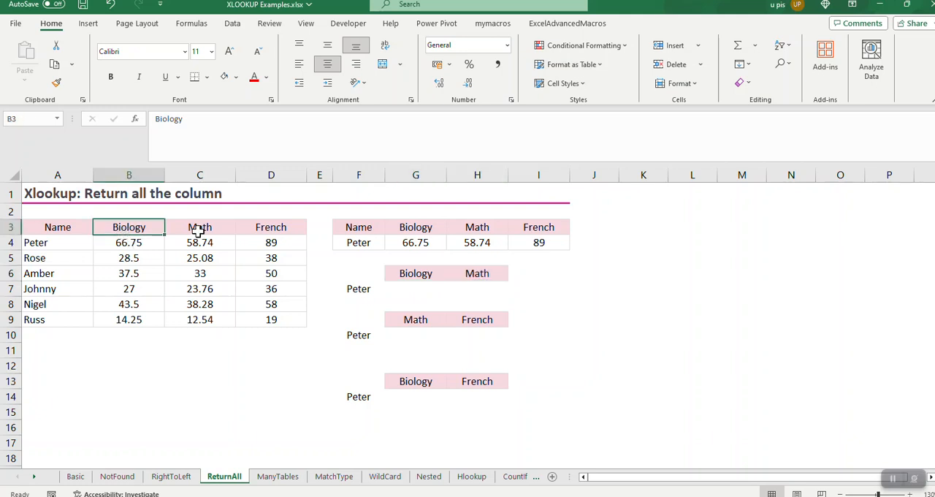
left_click(415, 288)
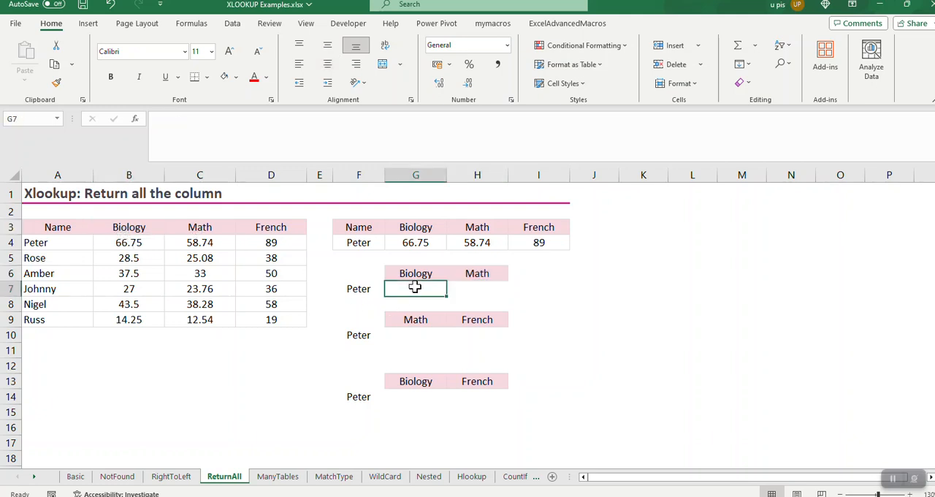
type("=xl")
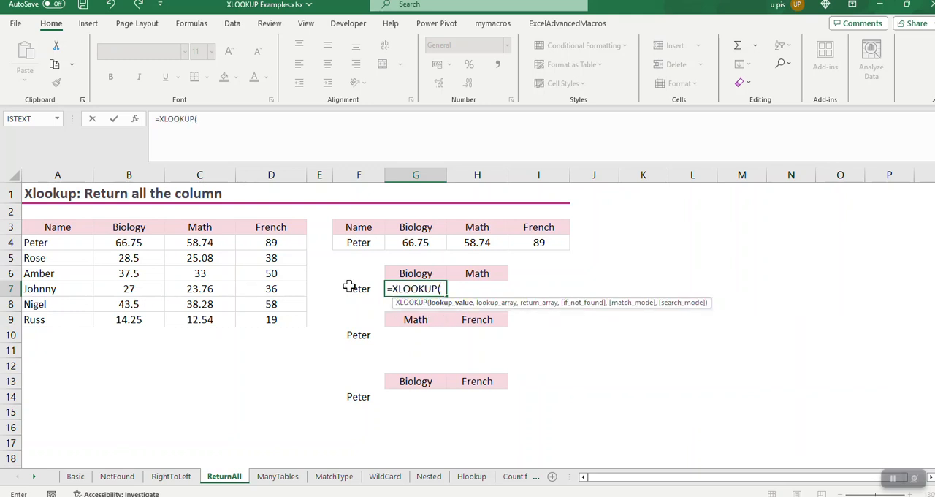
left_click(358, 289)
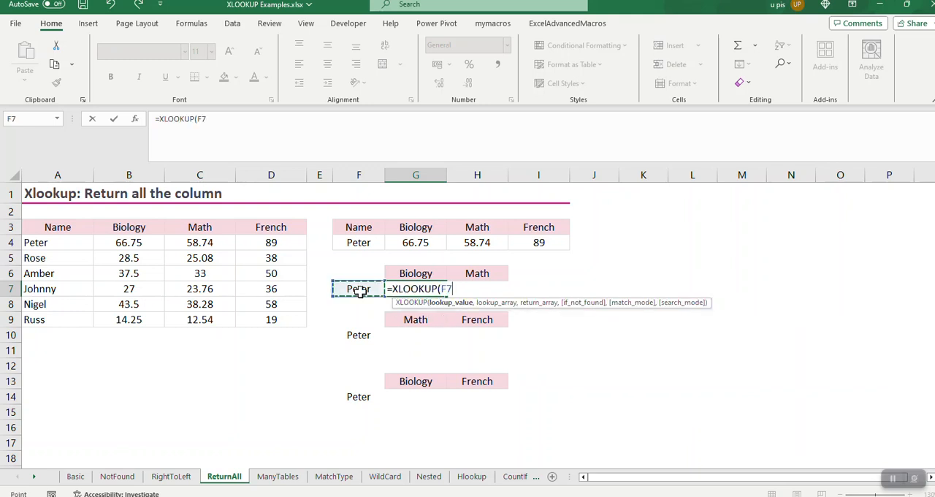
left_click(57, 242)
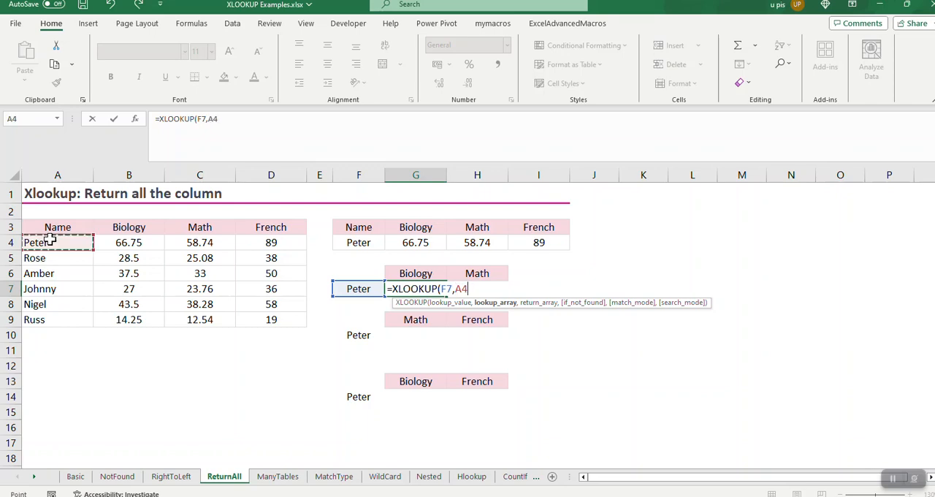
left_click_drag(57, 241, 57, 320)
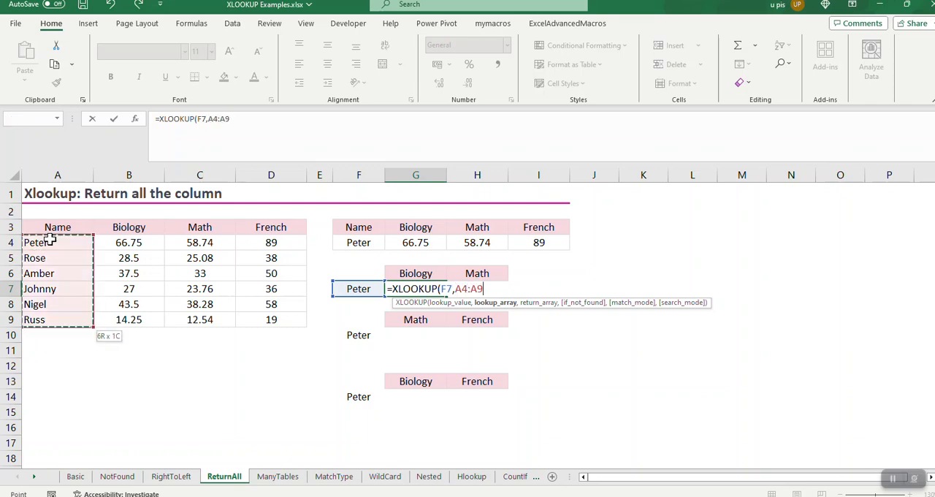
left_click(128, 242)
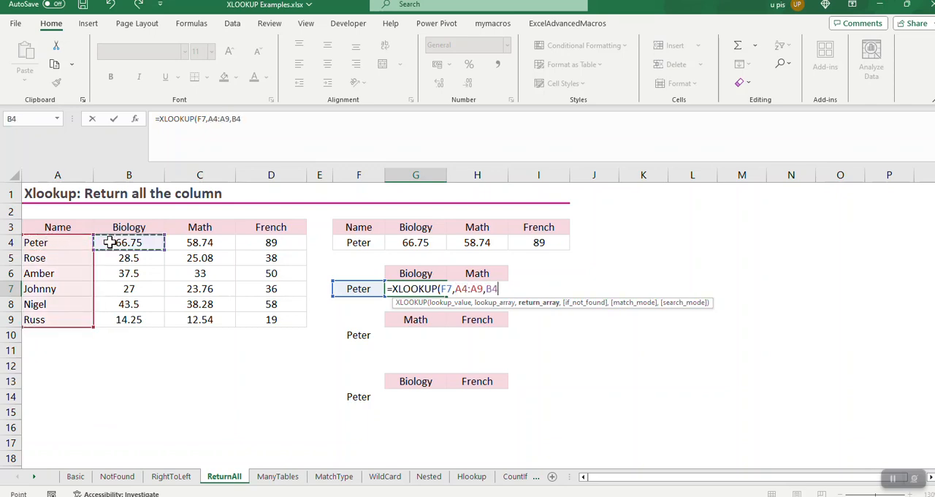
left_click_drag(128, 241, 199, 319)
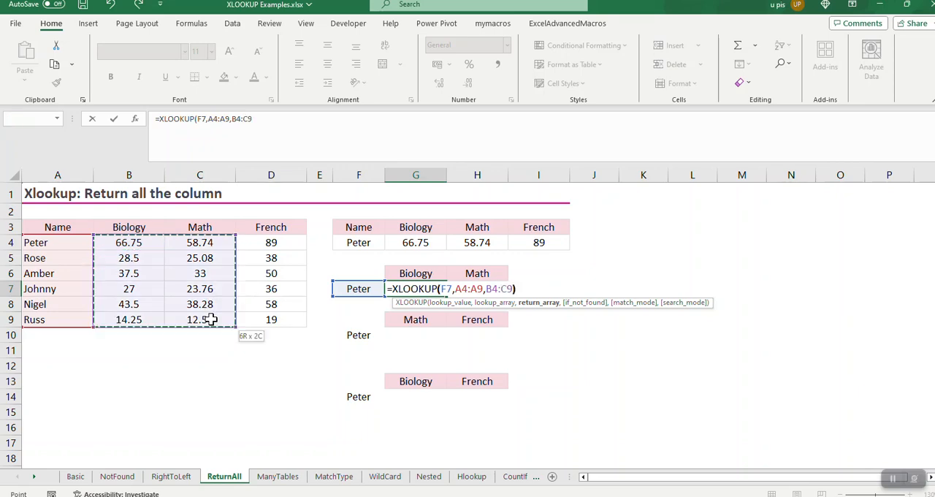
key("Enter")
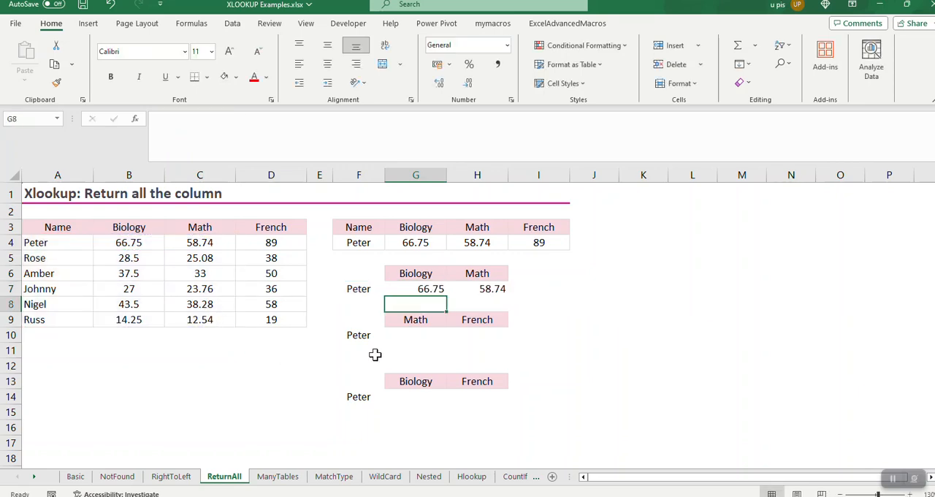
Enter =XLOOKUP(F10,A4:A9,C4:D9) in G10 returning Peter's Math 58.74 and French 89.
left_click(416, 334)
type("=")
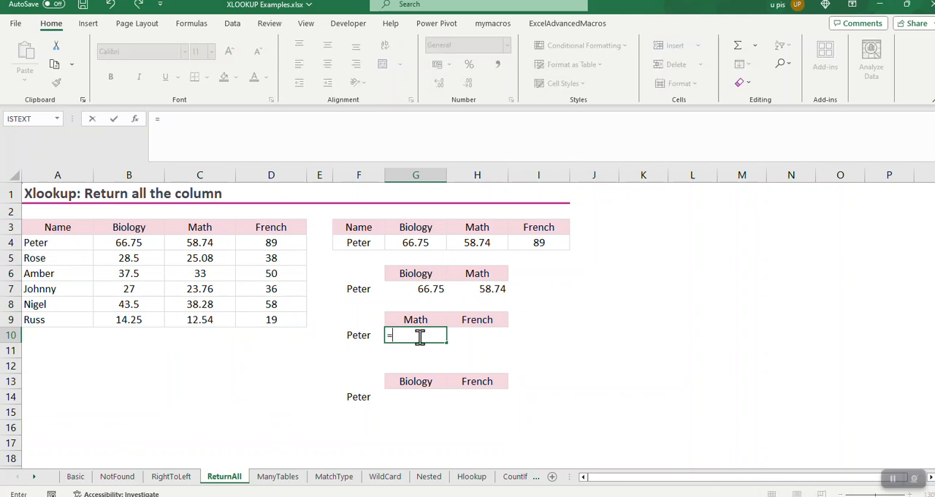
type("xl")
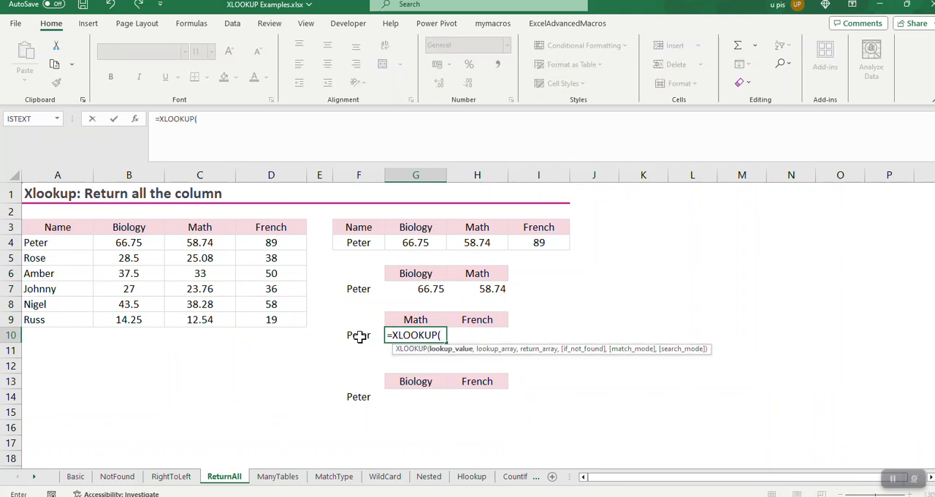
left_click(357, 334)
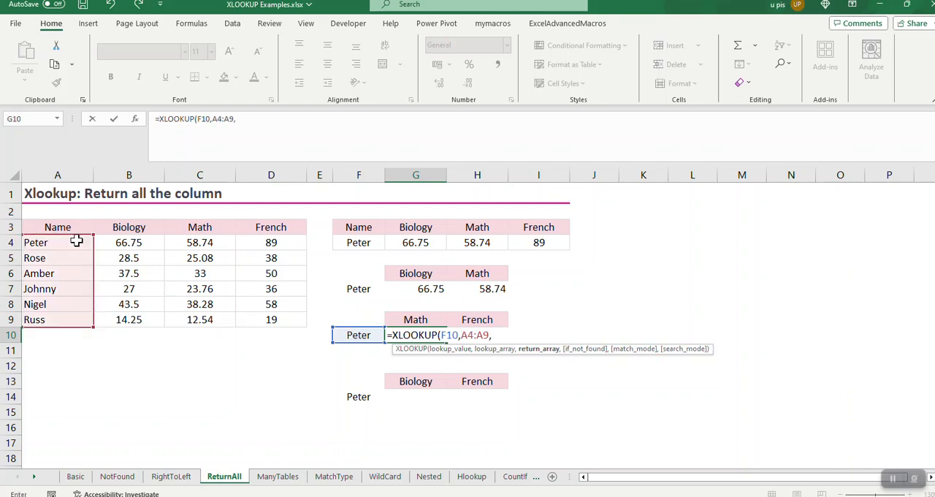
left_click(200, 242)
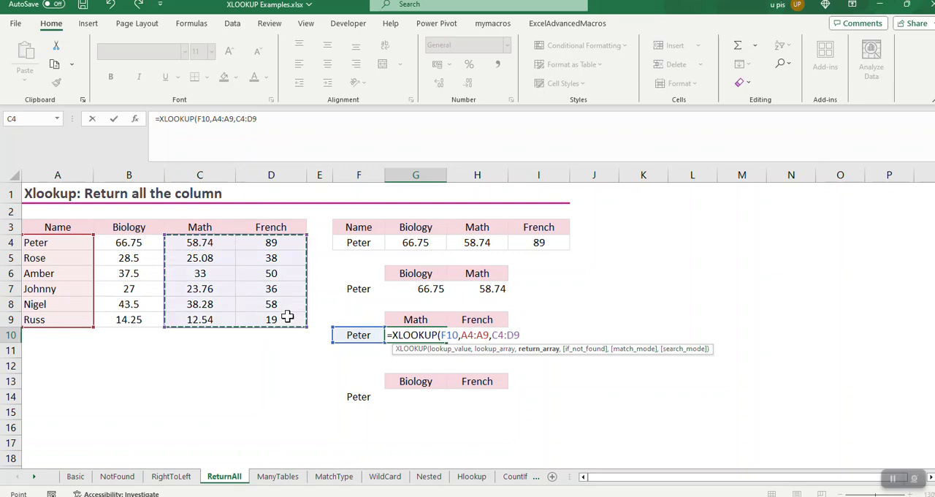
key("Enter")
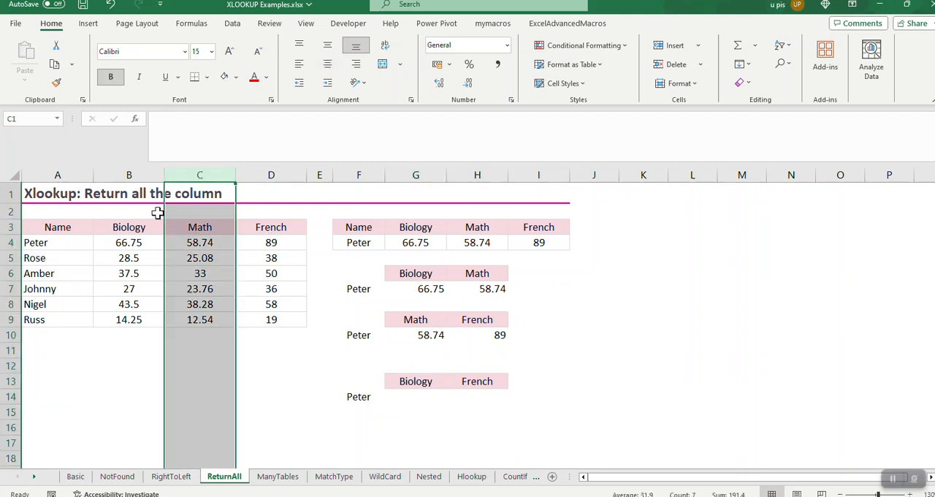
left_click(129, 227)
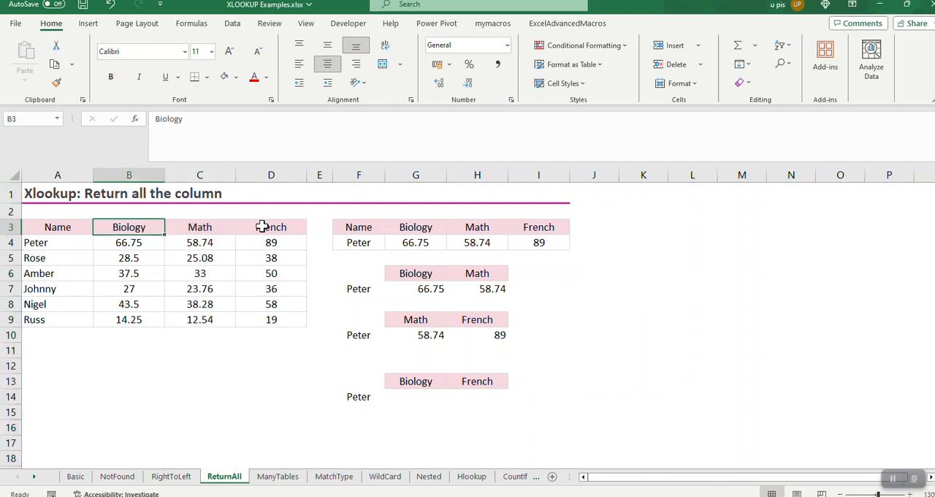
mouse_move(186, 227)
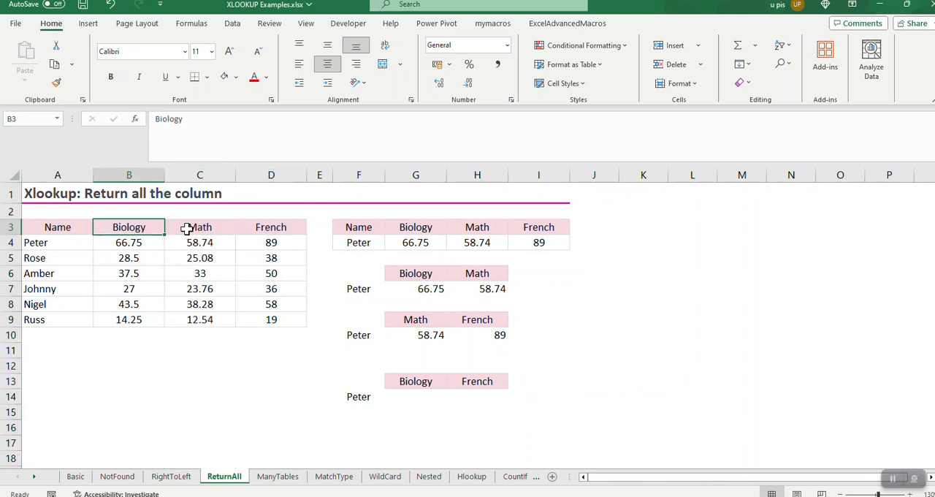
left_click(199, 226)
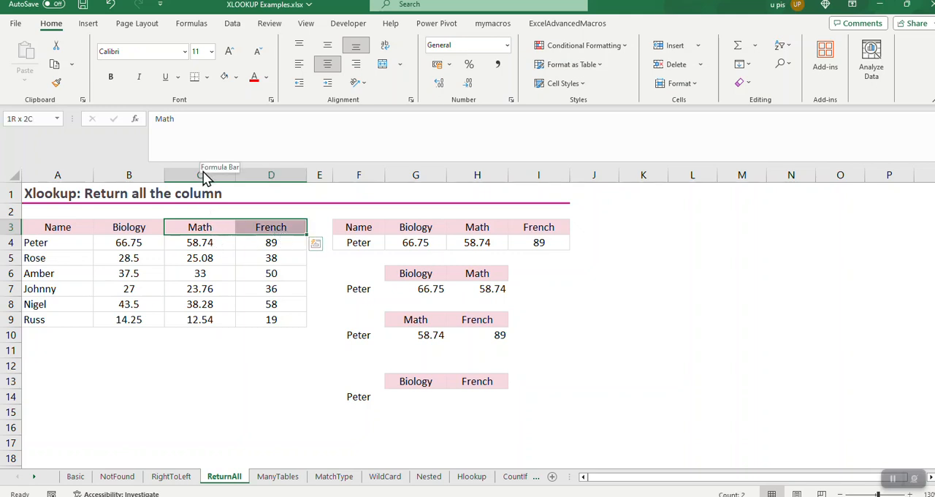
left_click(199, 175)
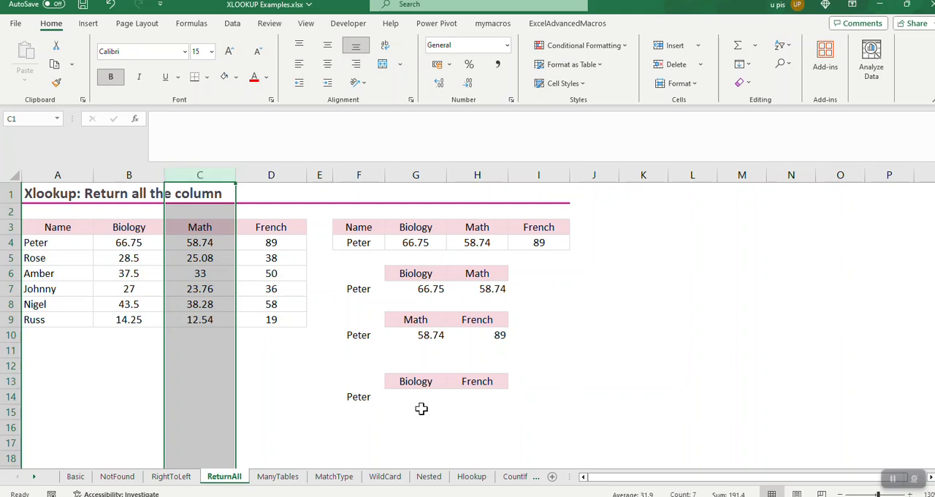
left_click(415, 396)
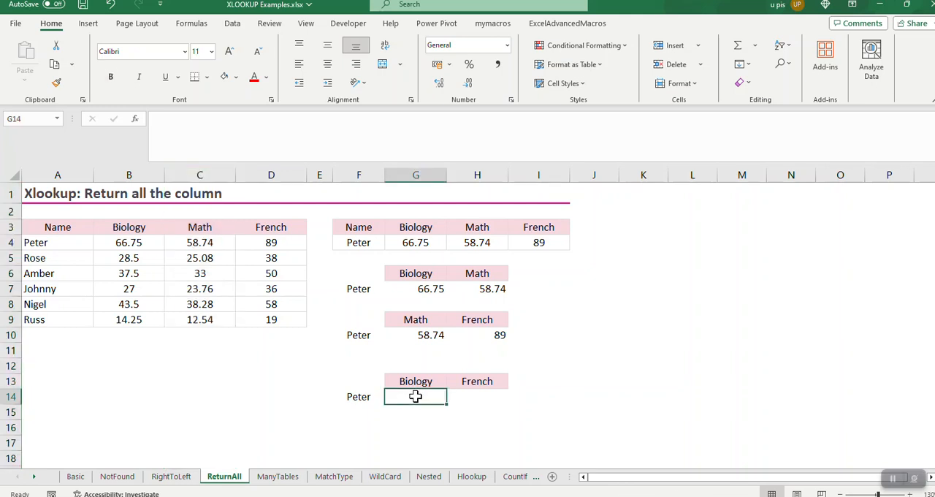
Enter =XLOOKUP(F14,A4:A9,B4:B9) in G14 returning Peter's Biology mark 66.75.
type("=")
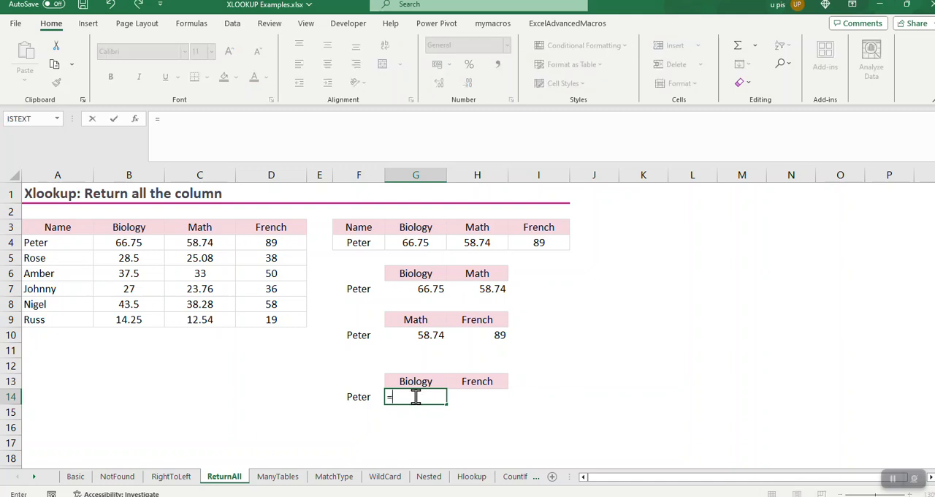
type("xl")
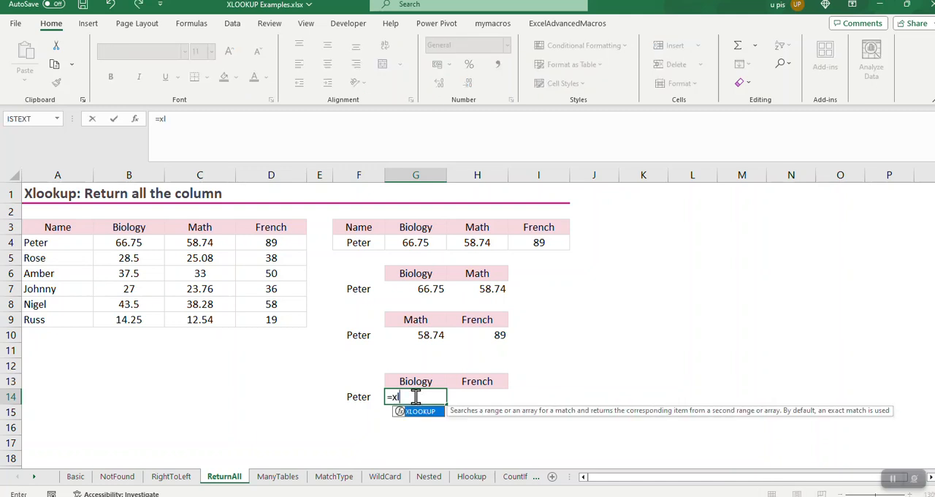
type("XLOOKUP(F14,")
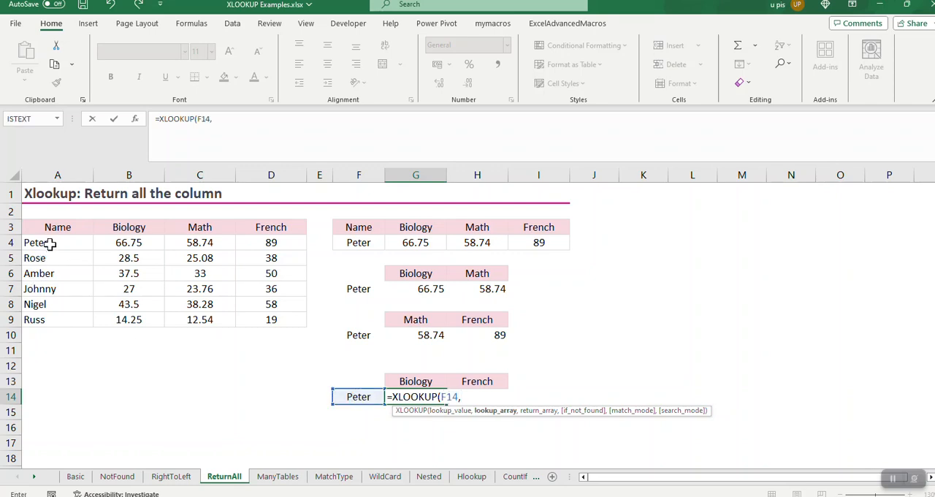
left_click_drag(57, 242, 56, 320)
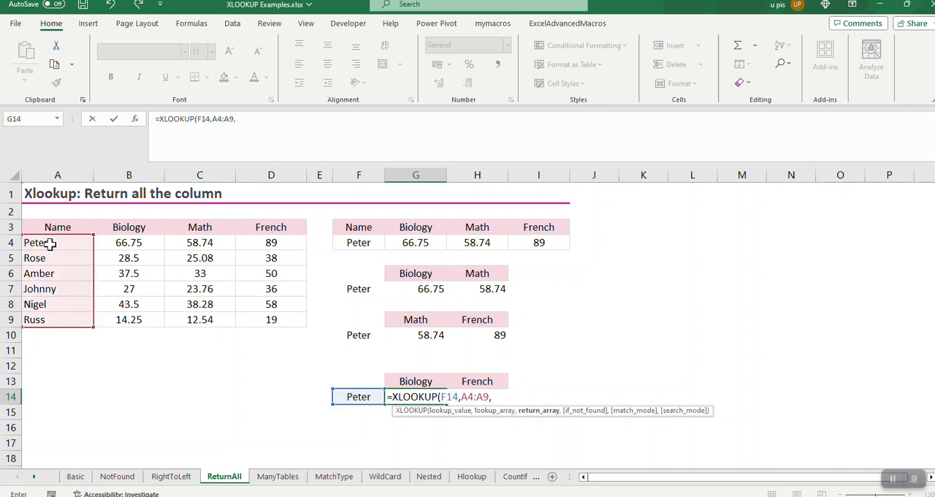
left_click_drag(128, 241, 129, 319)
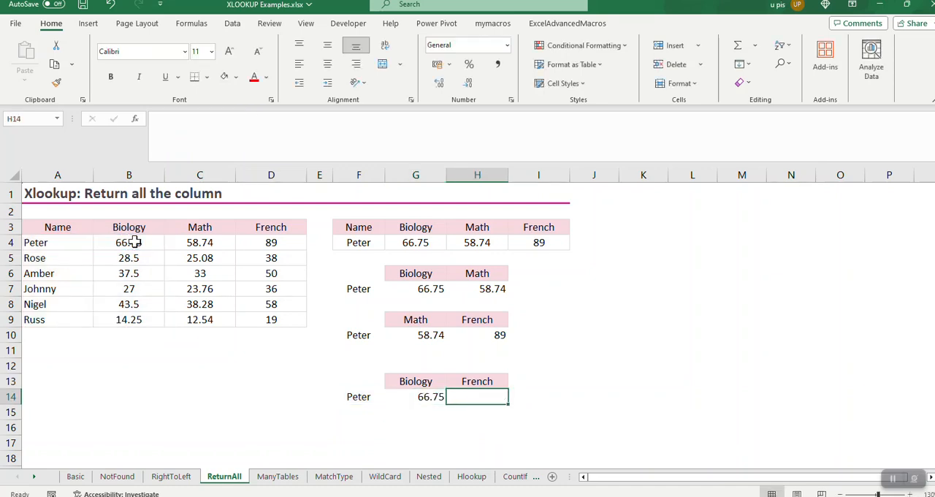
Build =XLOOKUP(F14,A4:A9,D4:D9) in H14 for Peter's French mark.
type("=xl")
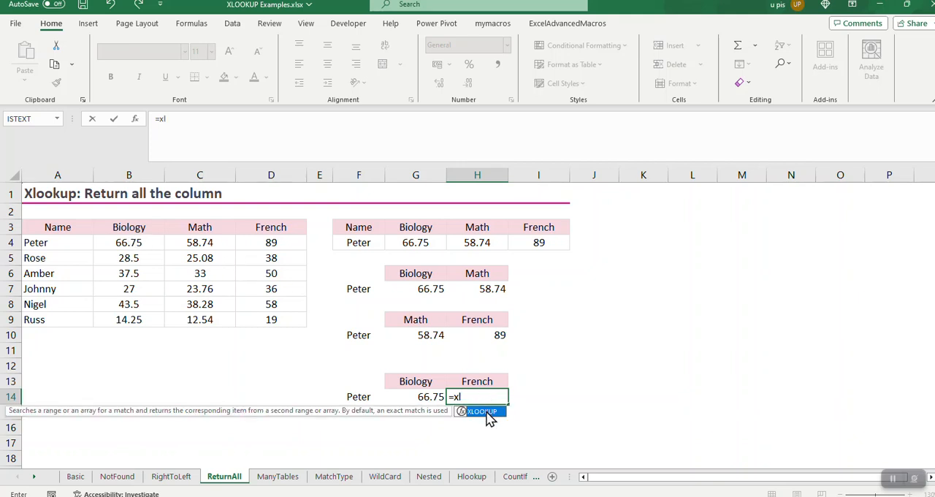
left_click(358, 396)
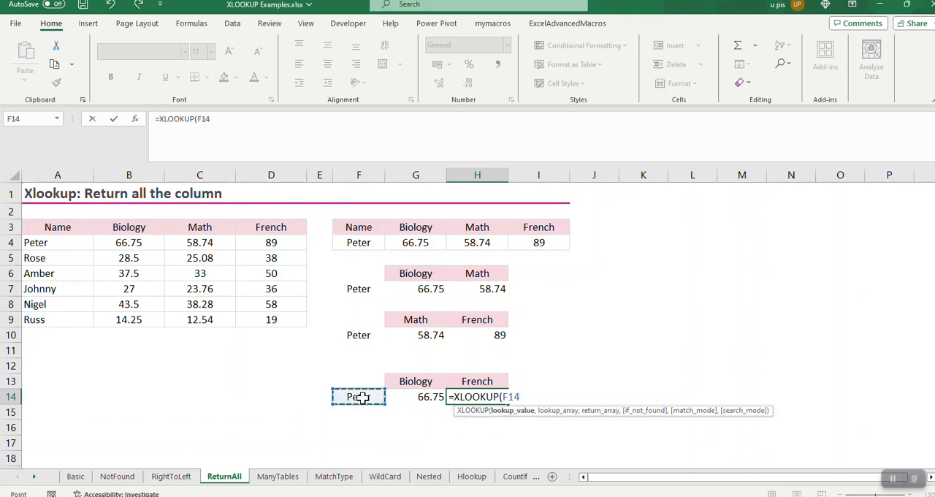
left_click(57, 242)
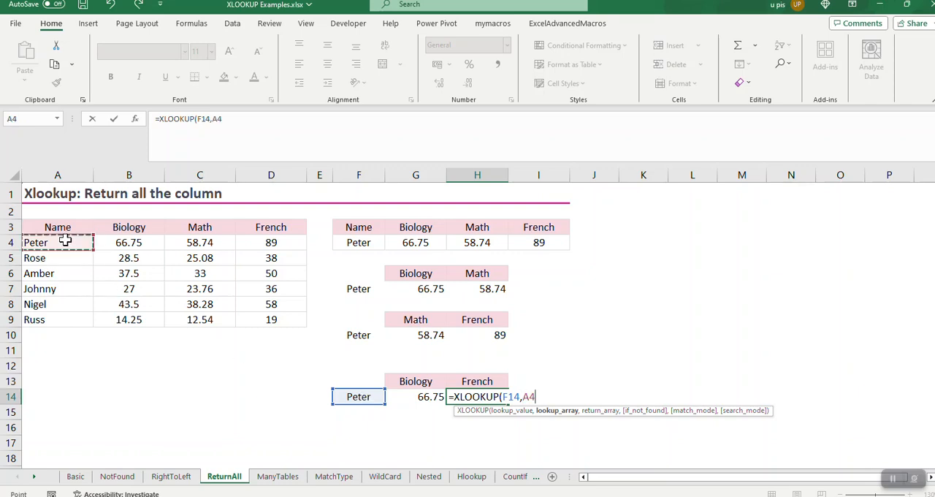
left_click_drag(57, 241, 57, 319)
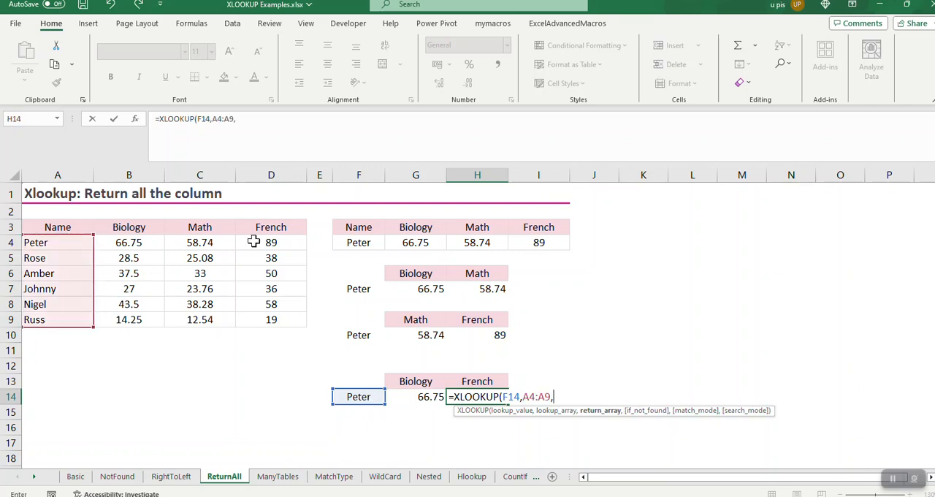
left_click_drag(271, 241, 271, 319)
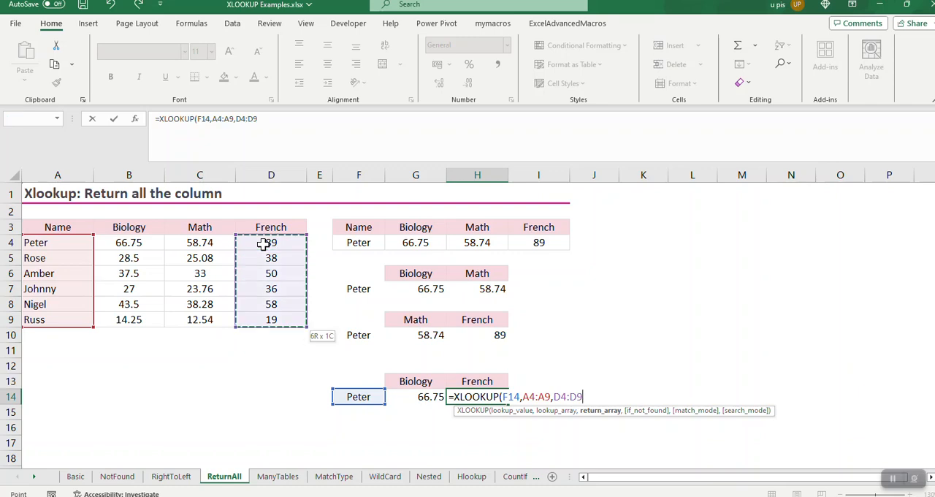